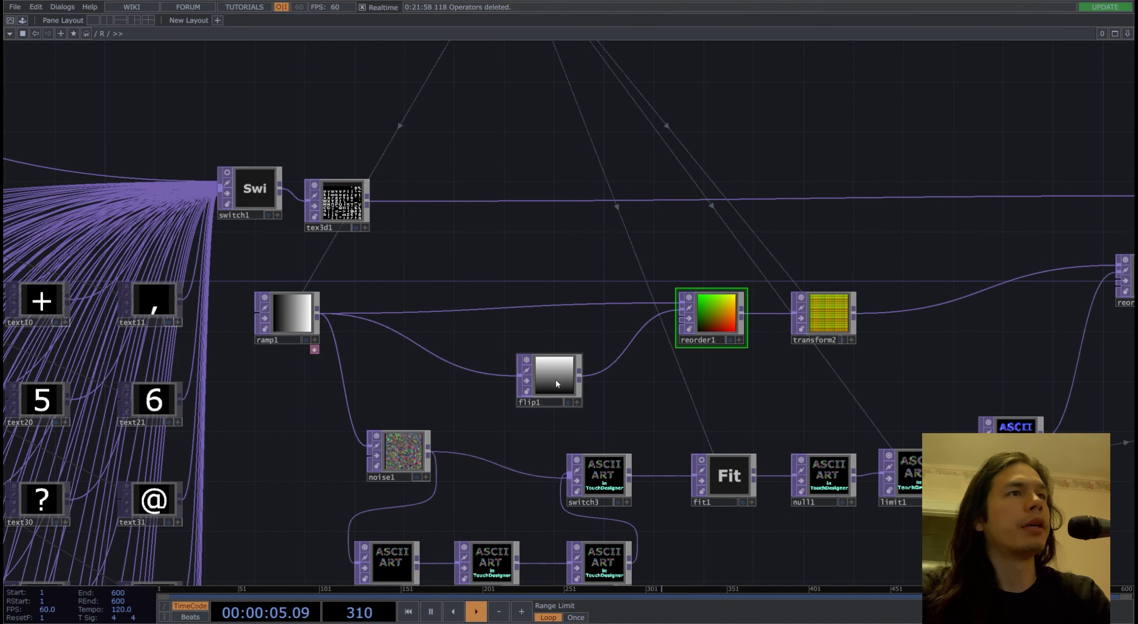
Step: Pan around the finished example network before starting the Tutorial container
left_click_drag(550, 379, 512, 366)
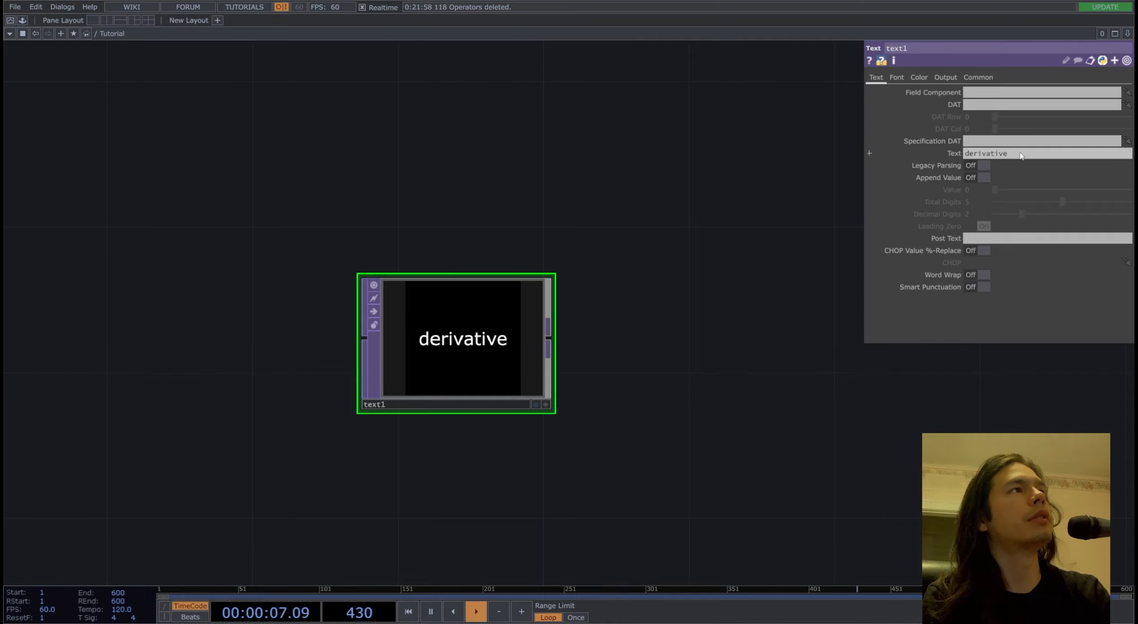
Step: Set the text to 'A' with Auto-Size Font on Auto-Fit Always so it fills the frame
type("A")
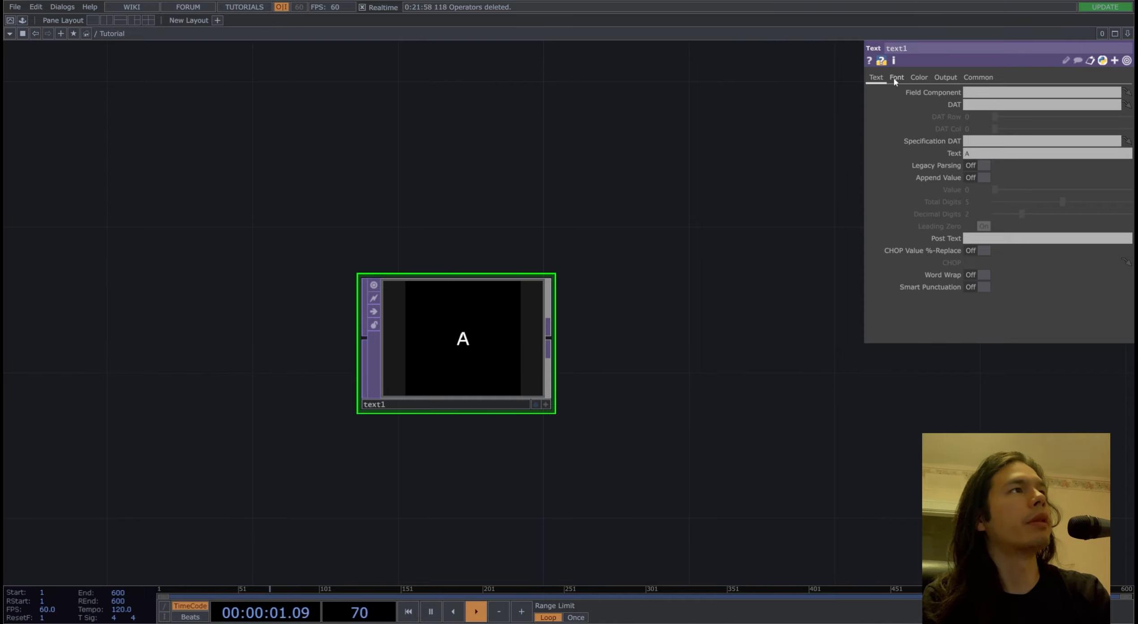
left_click(896, 78)
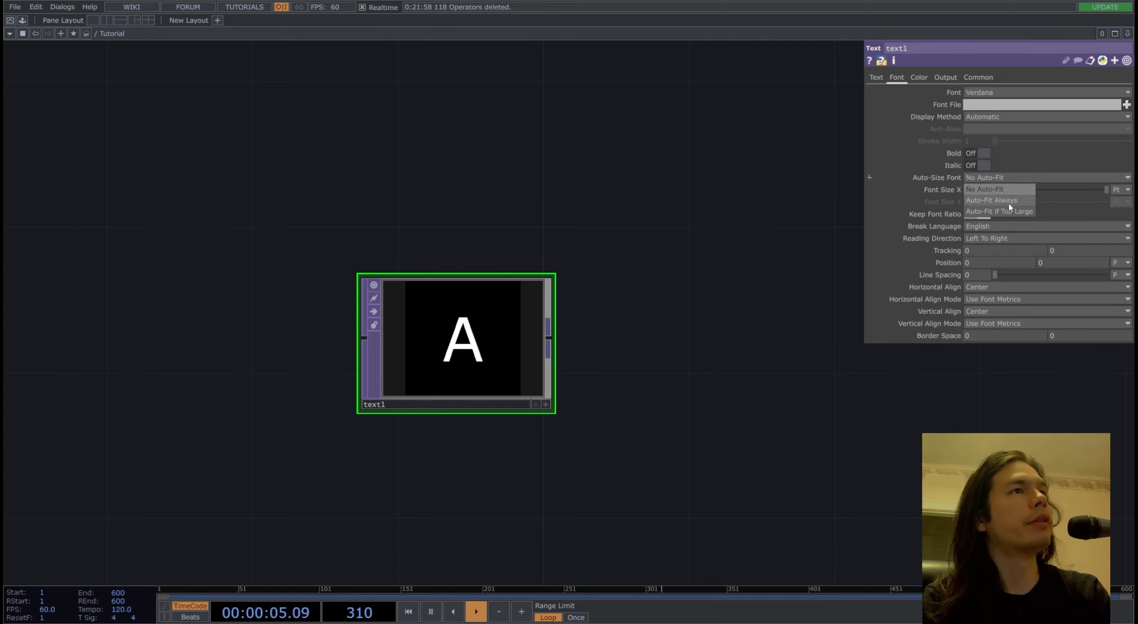
left_click(991, 201)
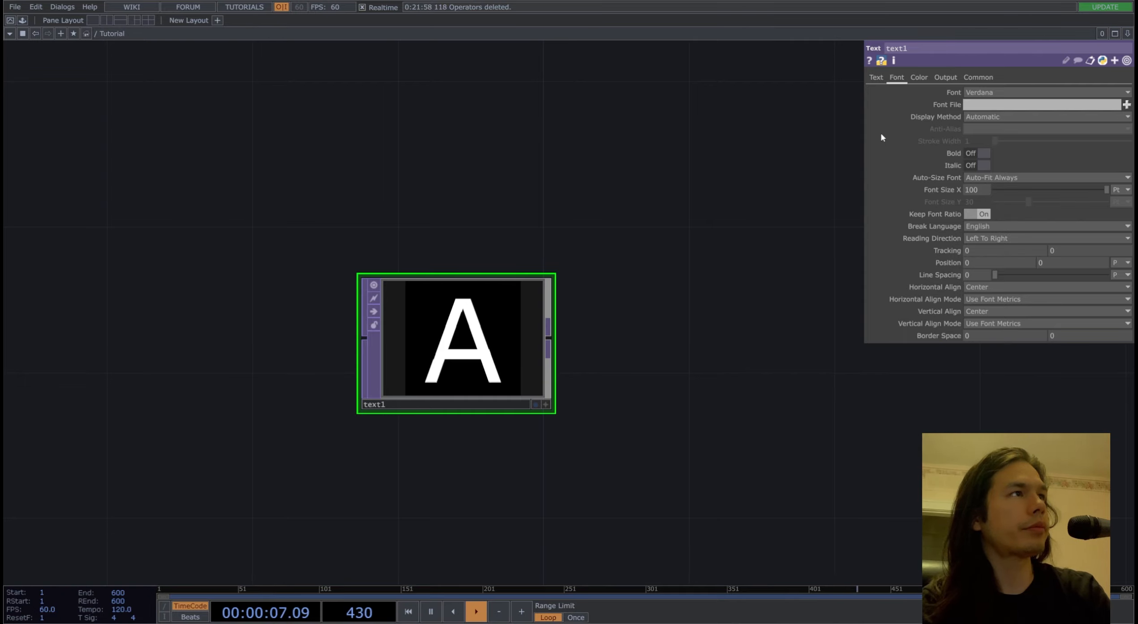
left_click(875, 78)
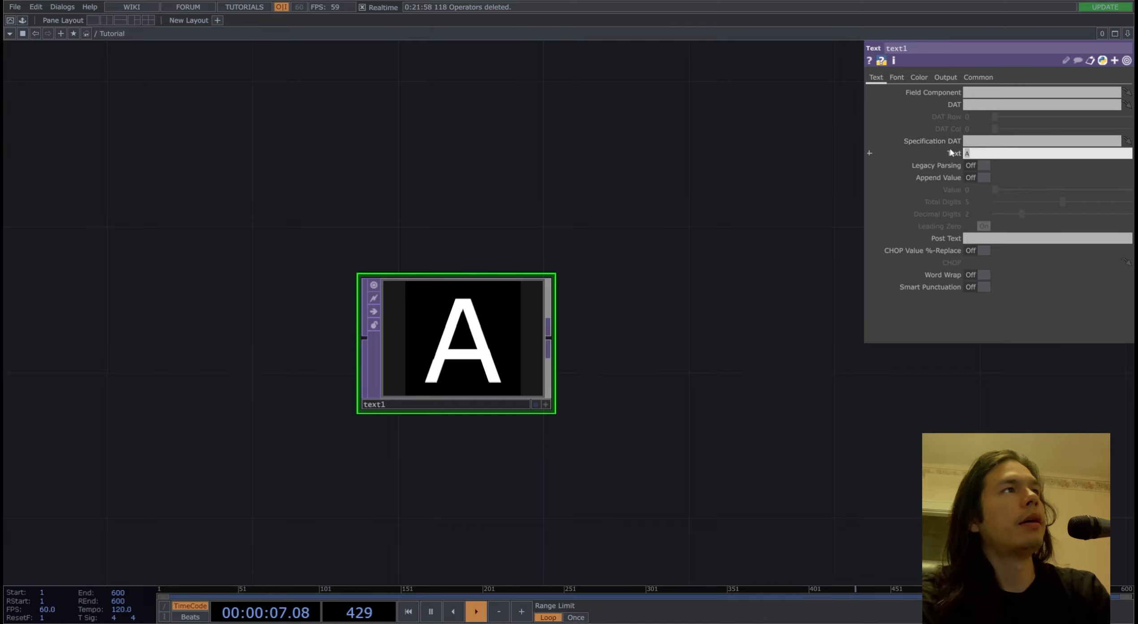
mouse_move(730, 194)
type("chr")
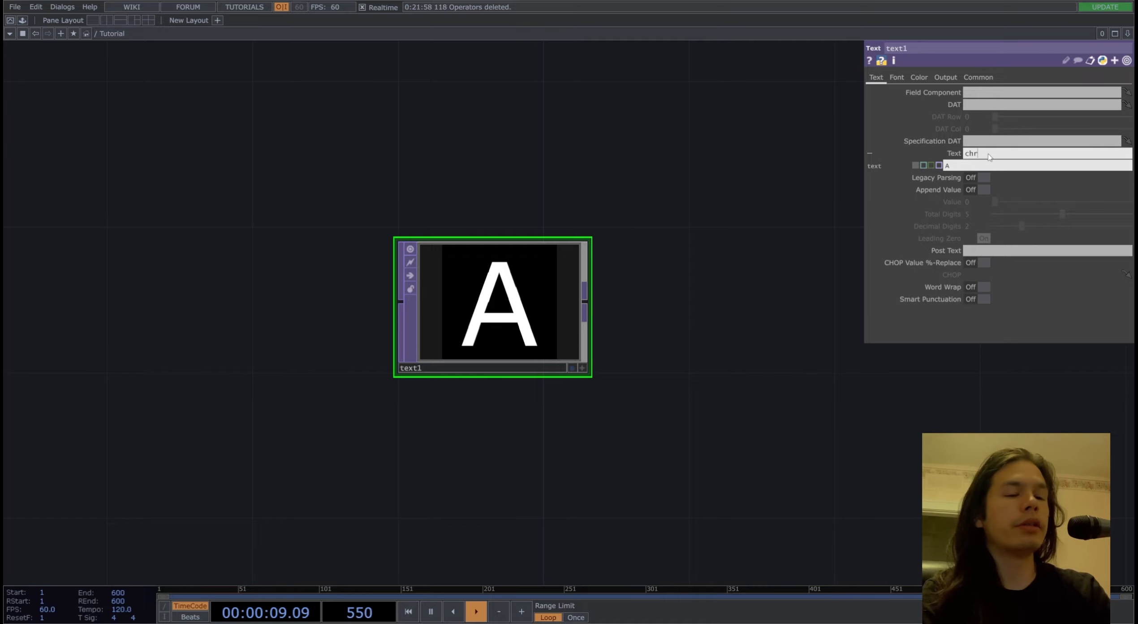
Step: Drive the Text parameter with the expression chr(me.digits+32) to compute the character
type("(3")
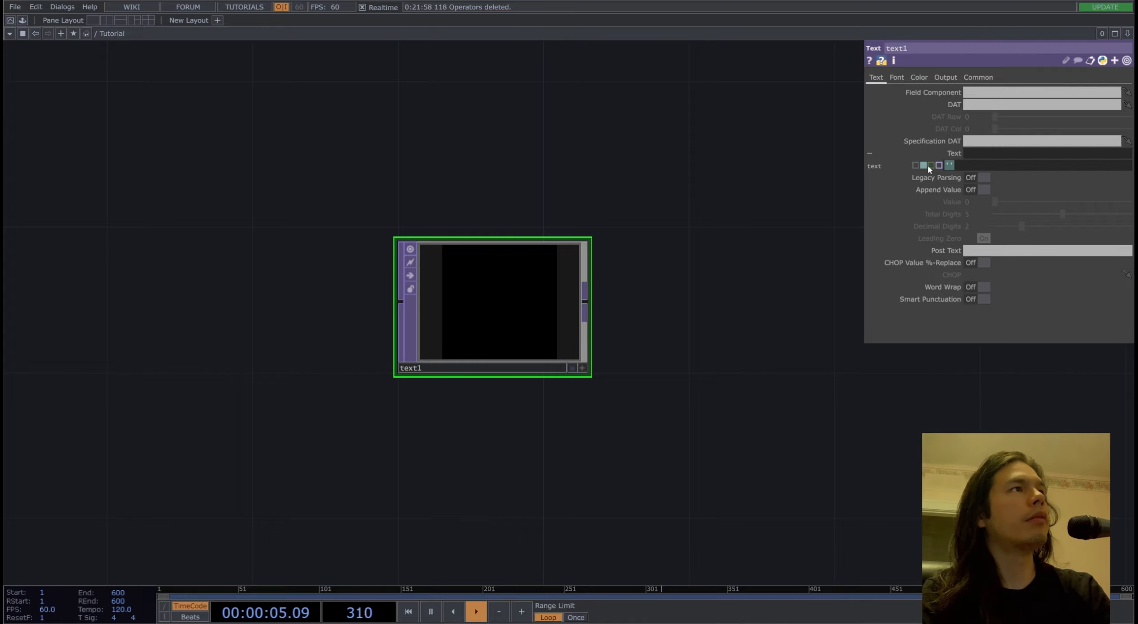
type("chr(33)")
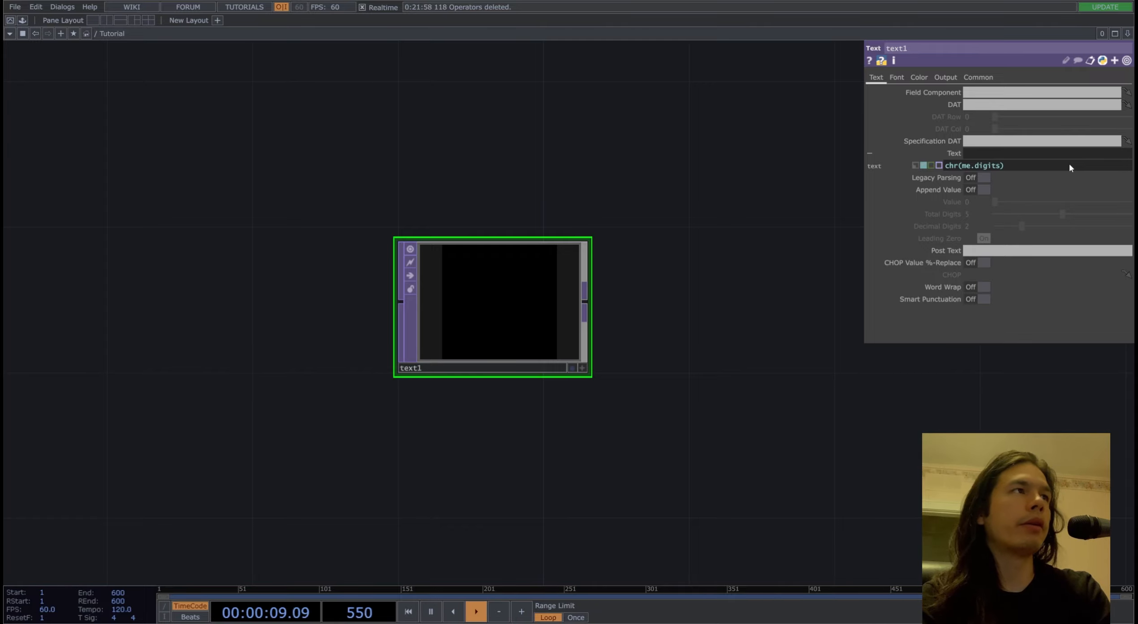
type("+32")
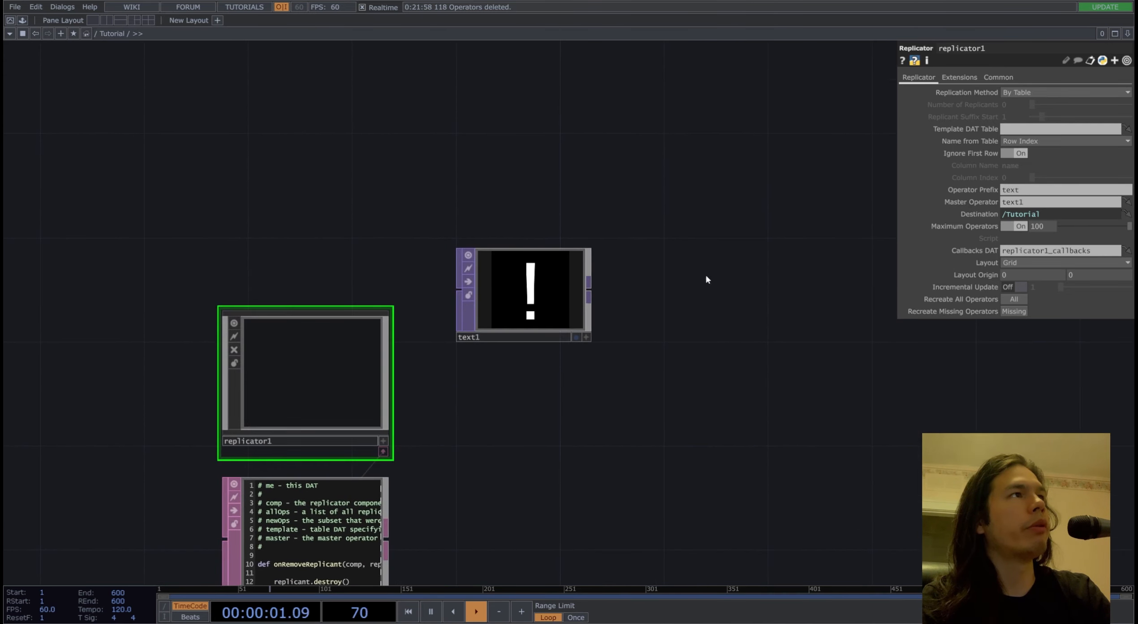
Step: Replicate By Number into 100 text copies and place a Switch TOP beside them
left_click(1065, 94)
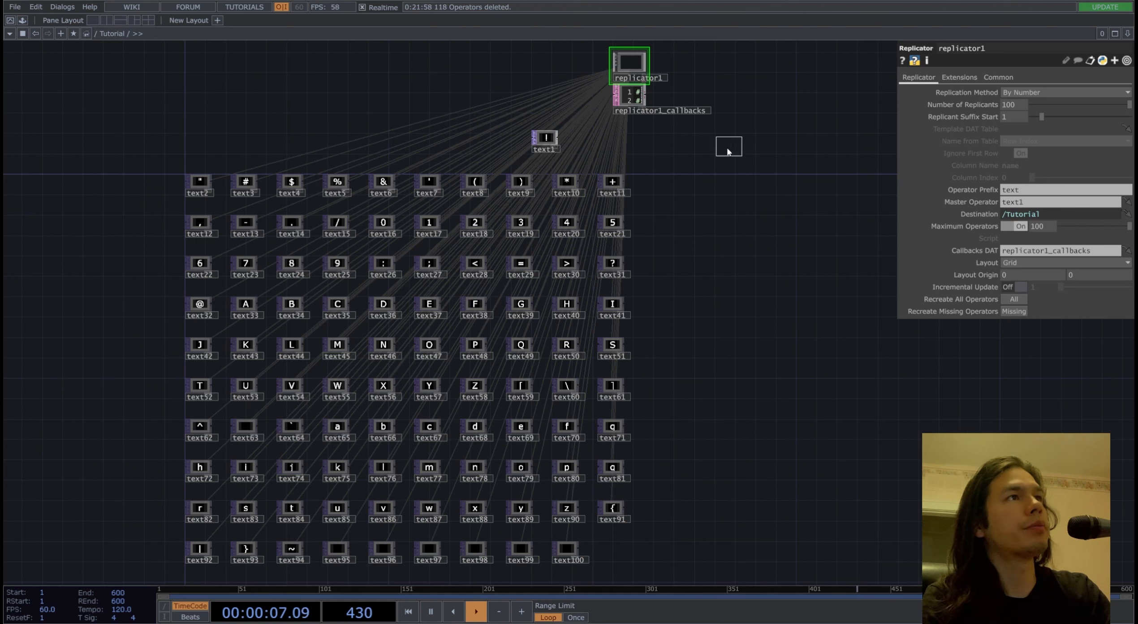
left_click(612, 181)
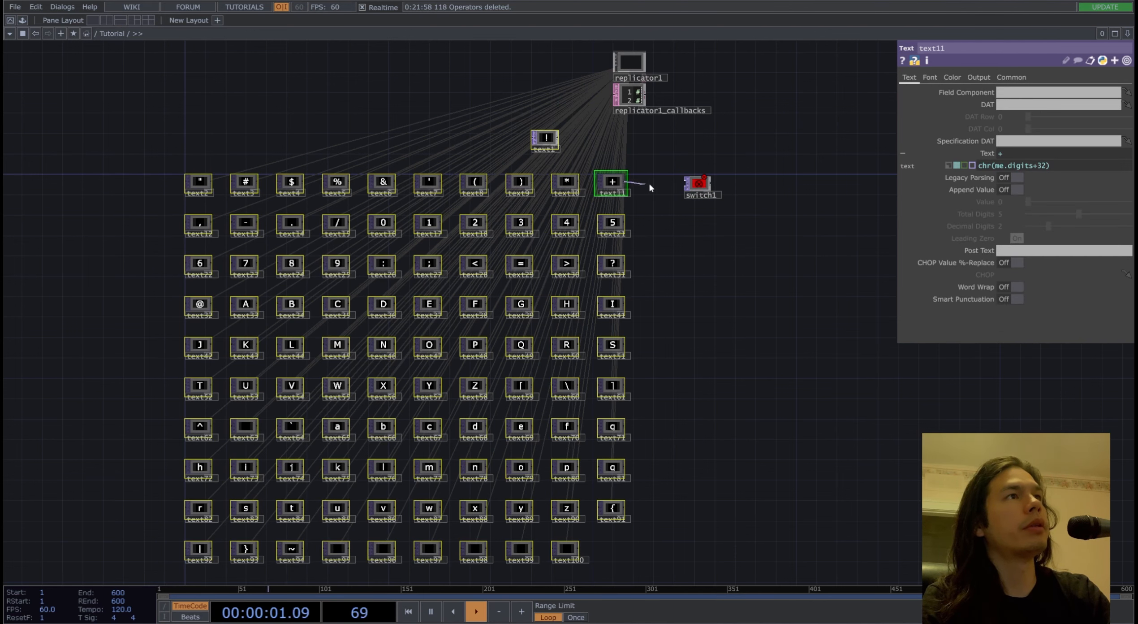
Step: Wire all character copies into switch1 and inspect the Texture 3D cache settings
left_click(697, 184)
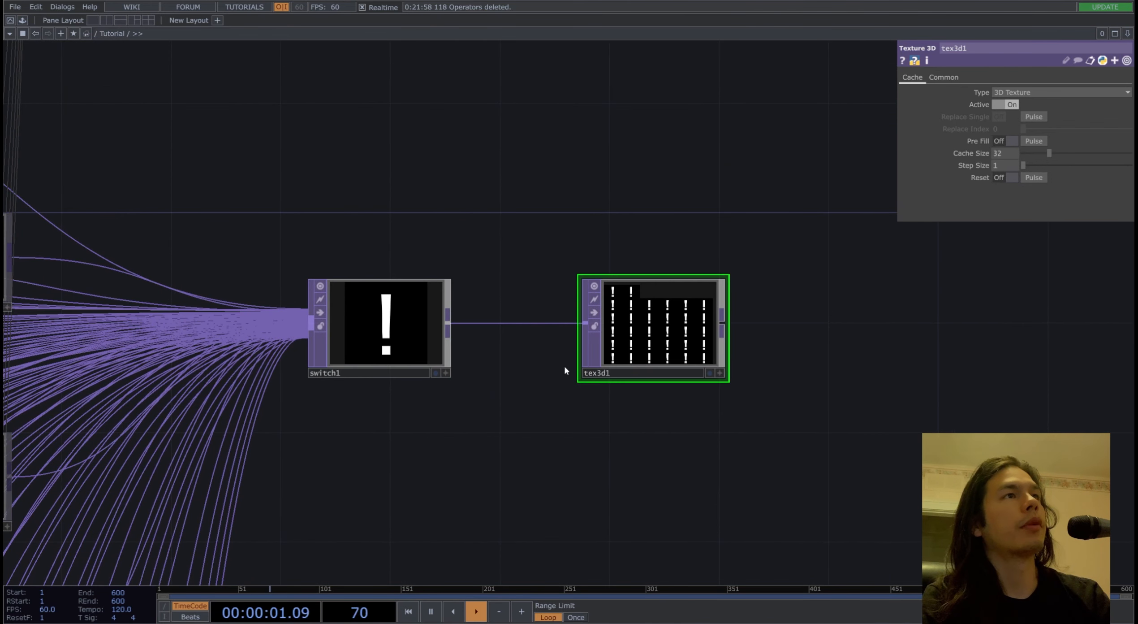
left_click(382, 326)
type("res")
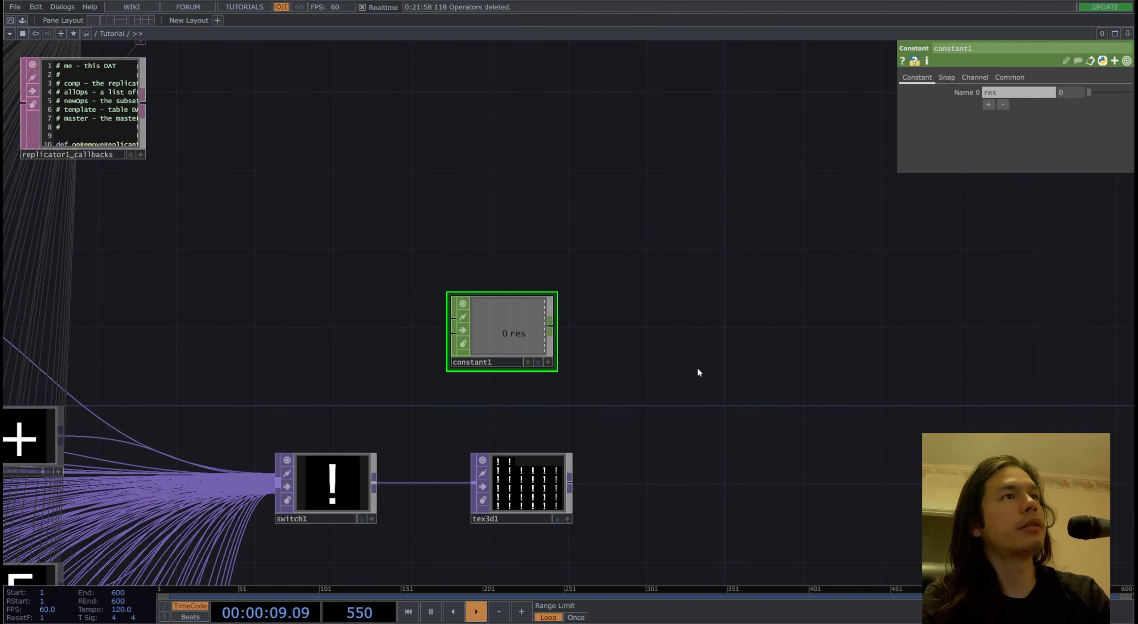
Step: Add a count channel of 100 to the constant and link it to tex3d1's Cache Size
left_click(988, 104)
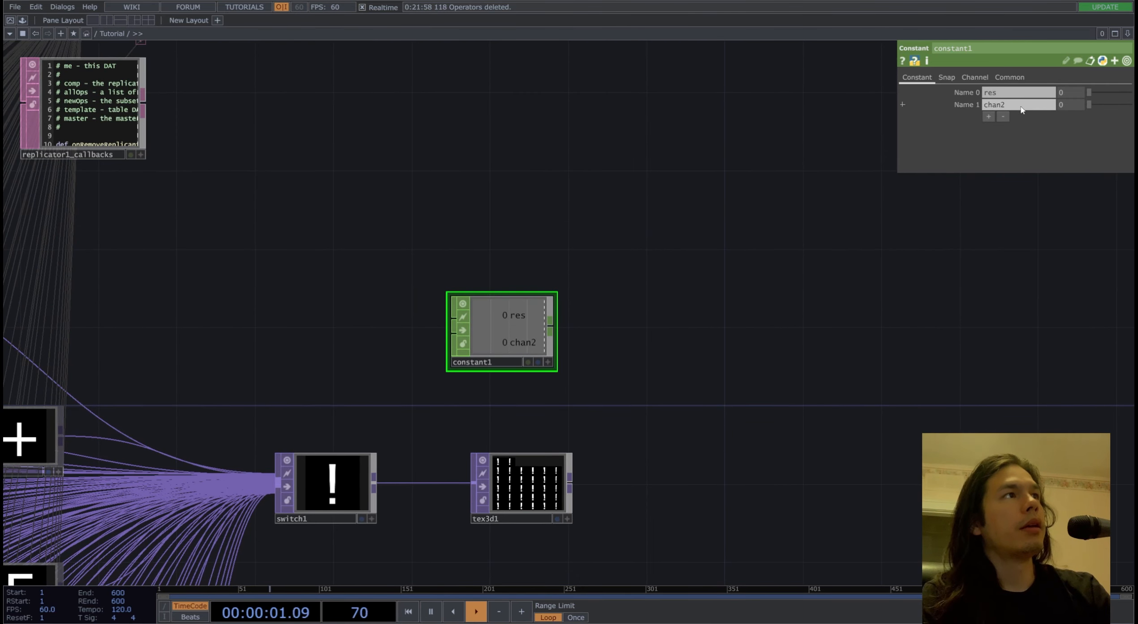
type("count")
type("step")
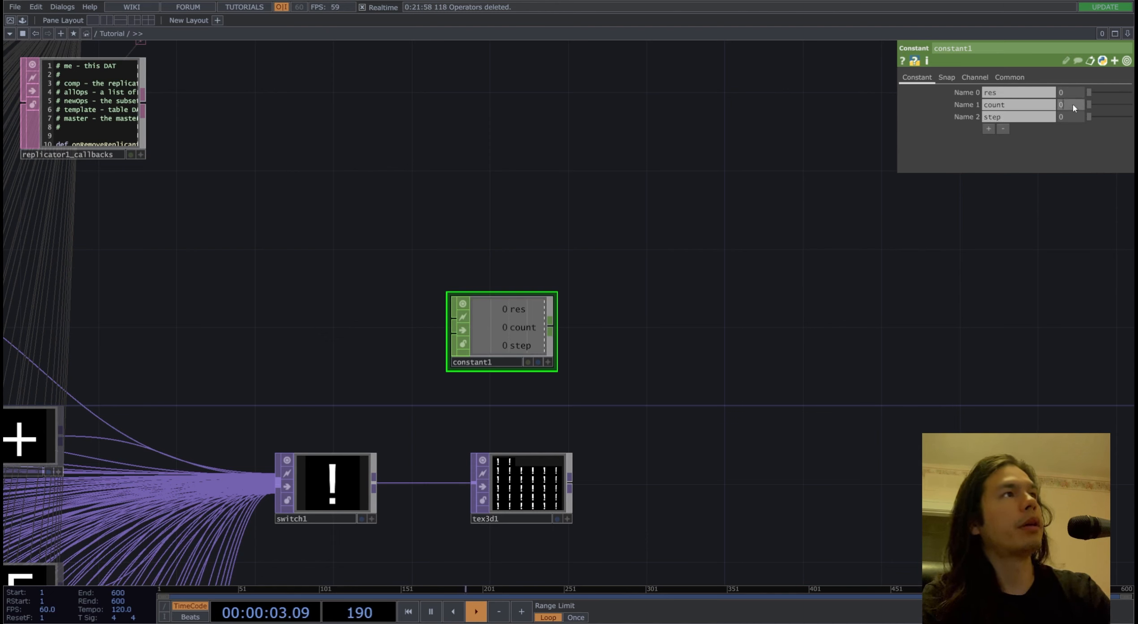
type("100")
type(".01")
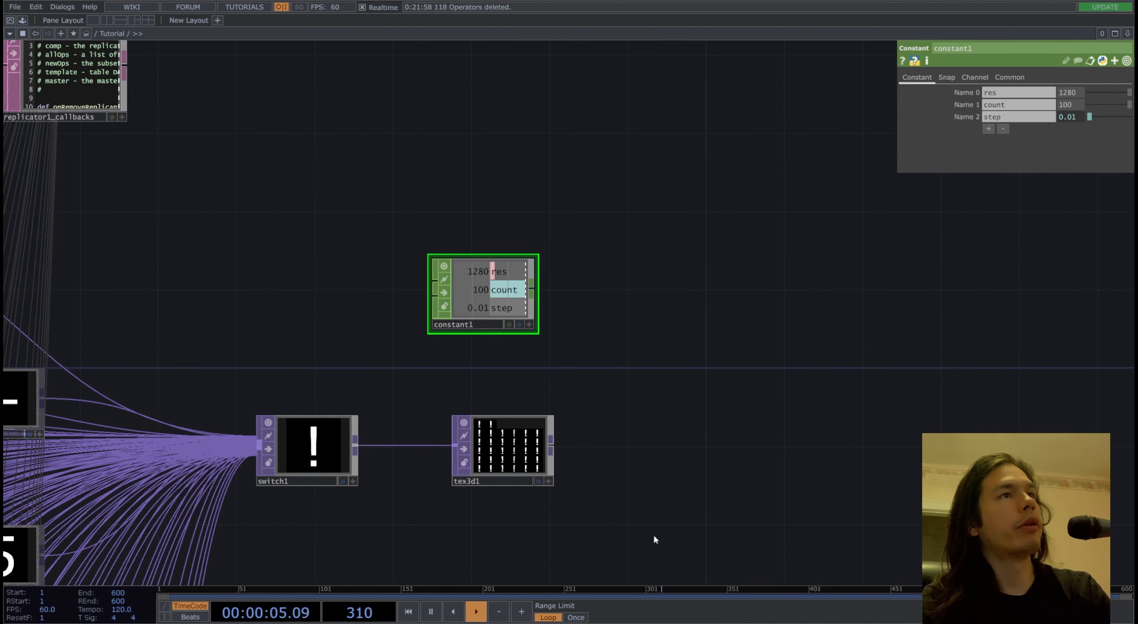
left_click(513, 448)
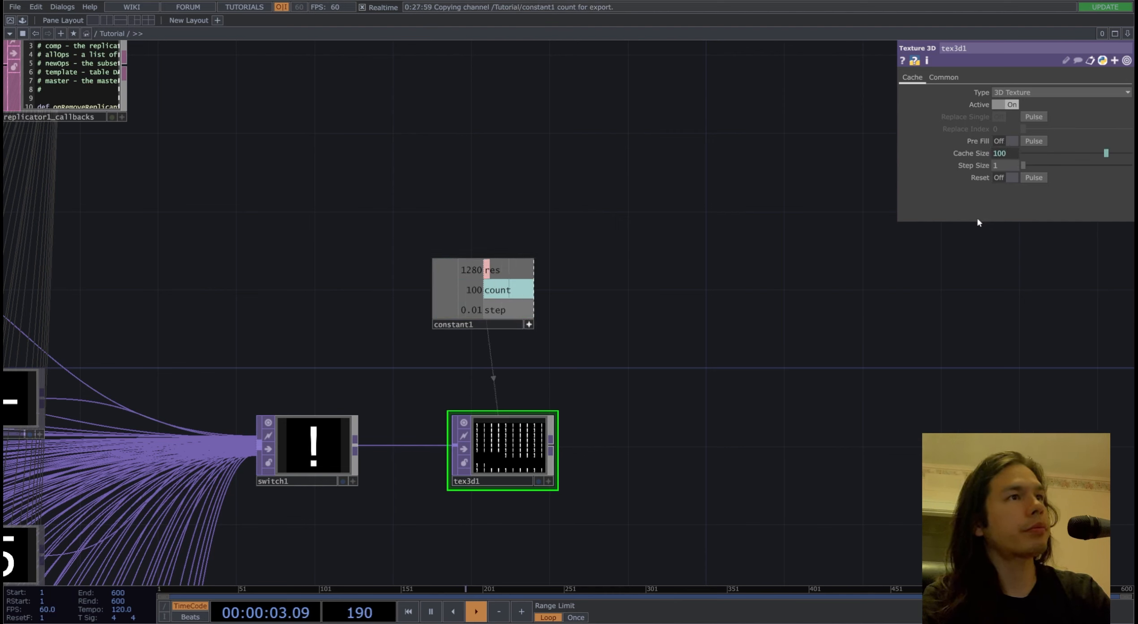
left_click(312, 453)
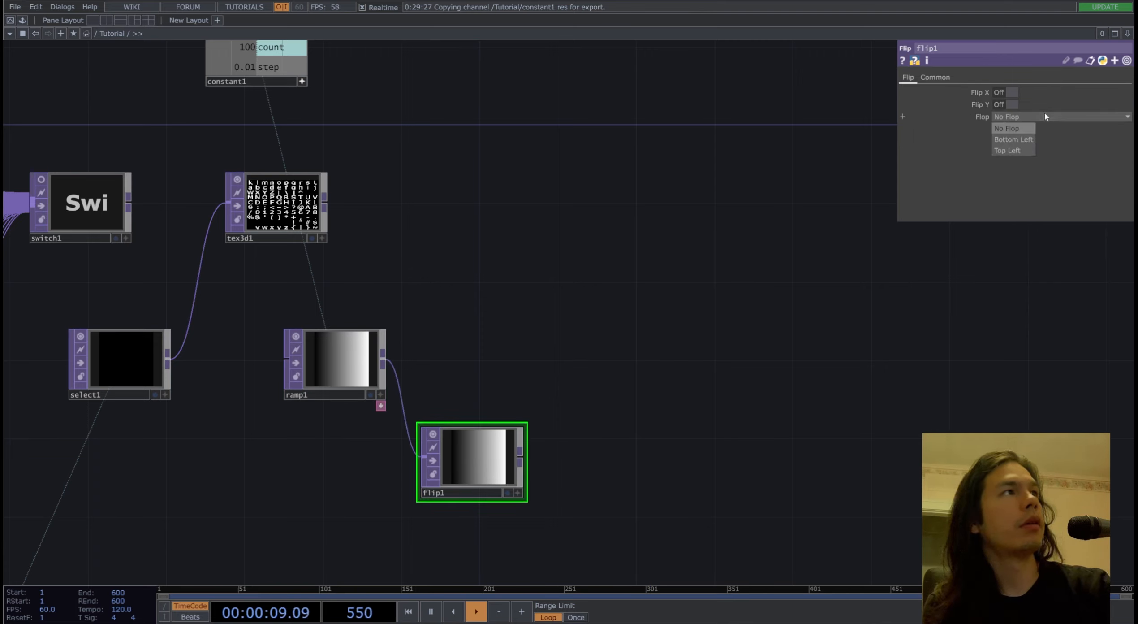
Step: Flop the ramp in flip1 and reorder red from ramp1, green from flip1 into a gradient
left_click(1013, 140)
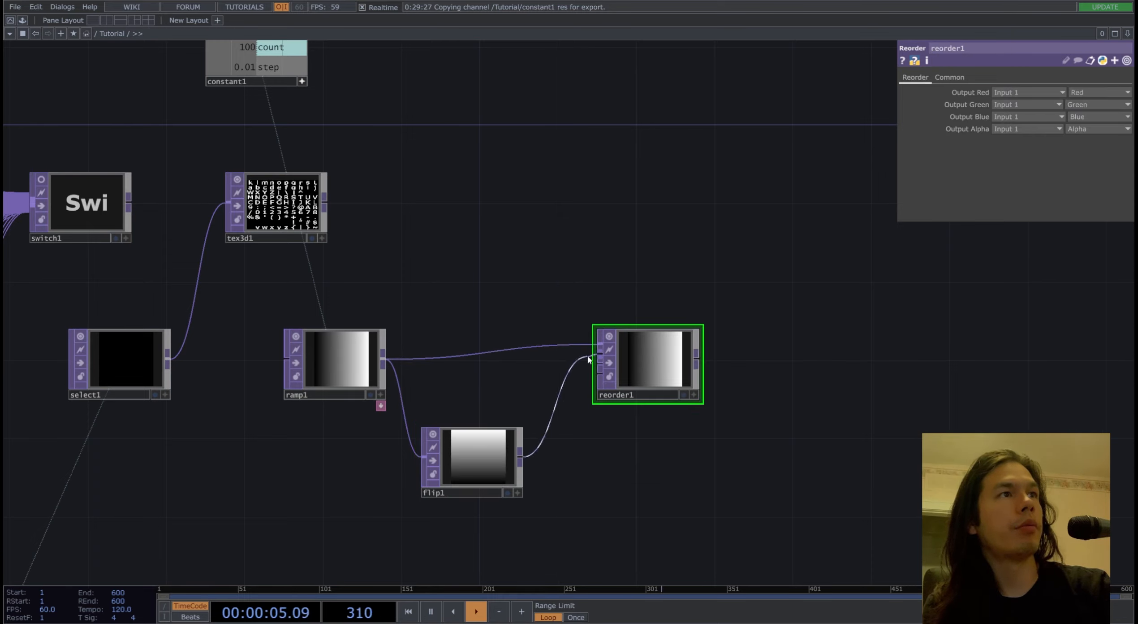
left_click(1027, 129)
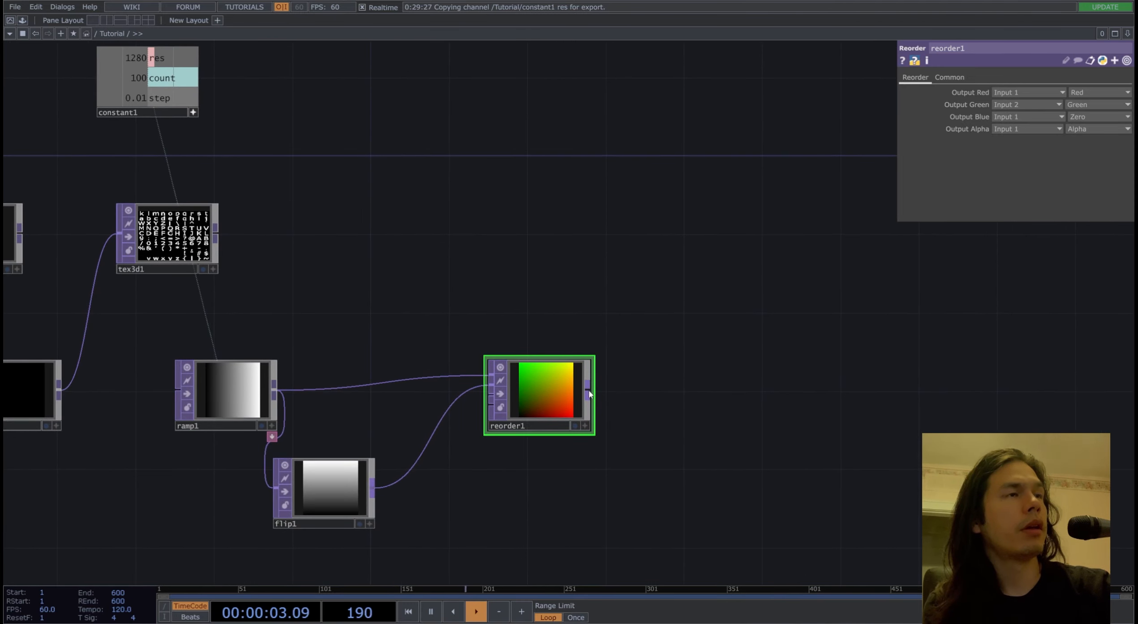
left_click_drag(587, 392, 695, 388)
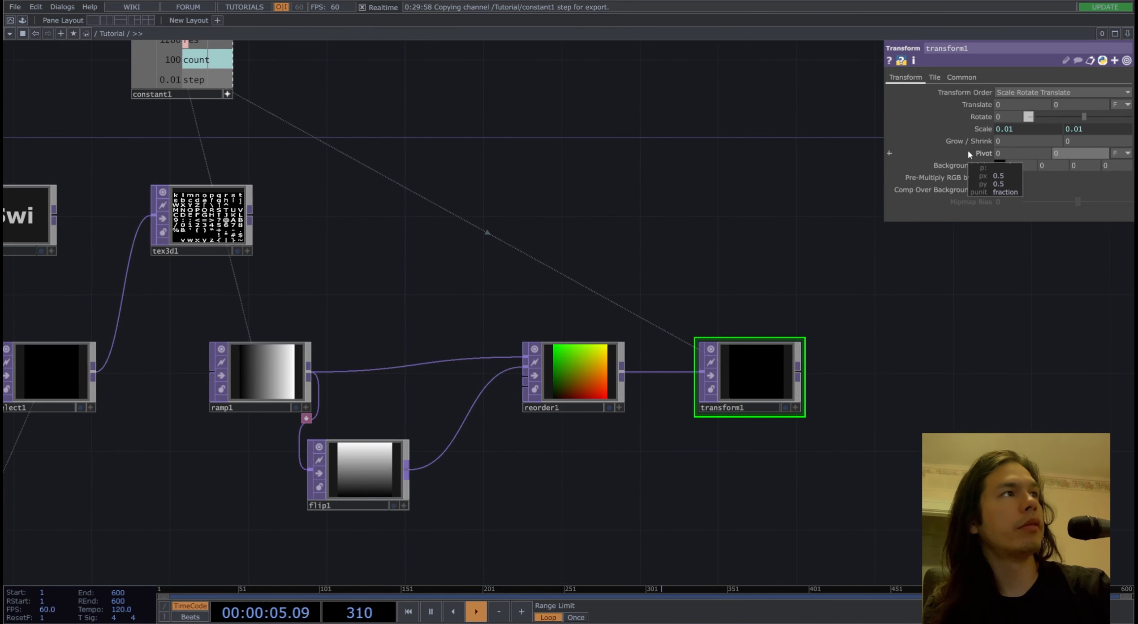
Step: Set transform1's Extend to Repeat so the shrunk gradient tiles across the frame
left_click(934, 77)
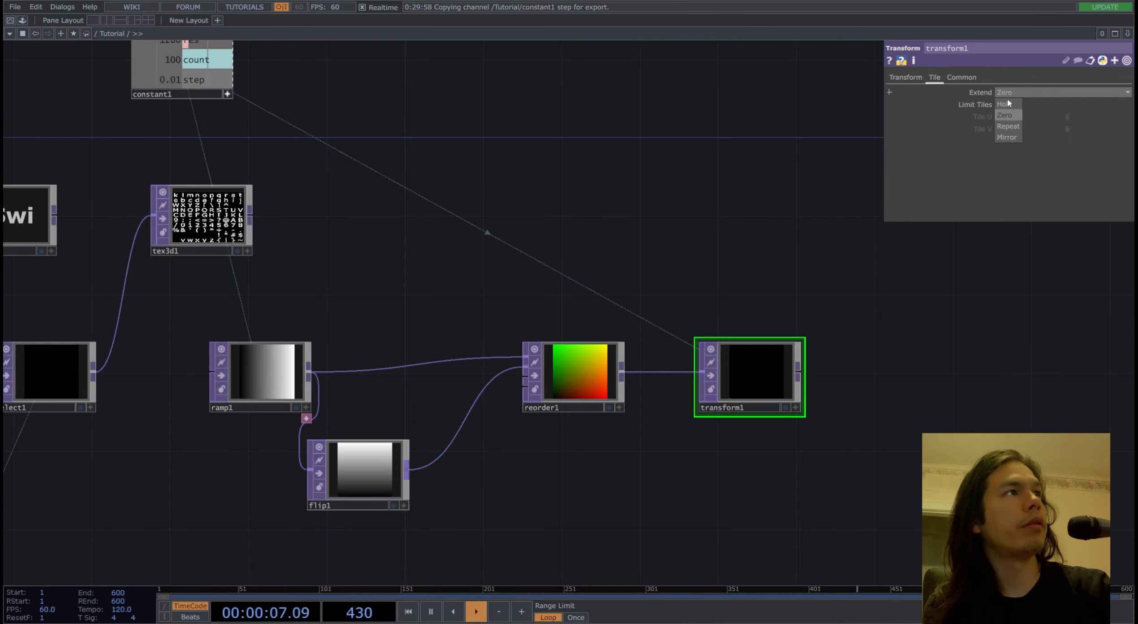
left_click(1008, 126)
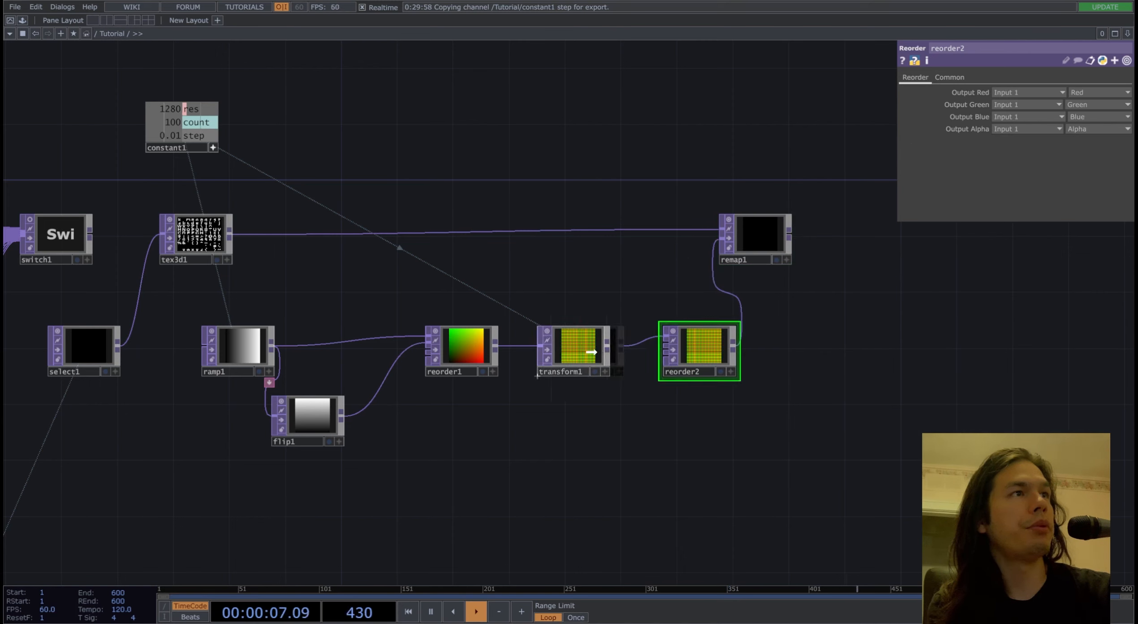
Step: Set reorder2's Output Blue to Input 2, ready for the second ramp
left_click(1022, 116)
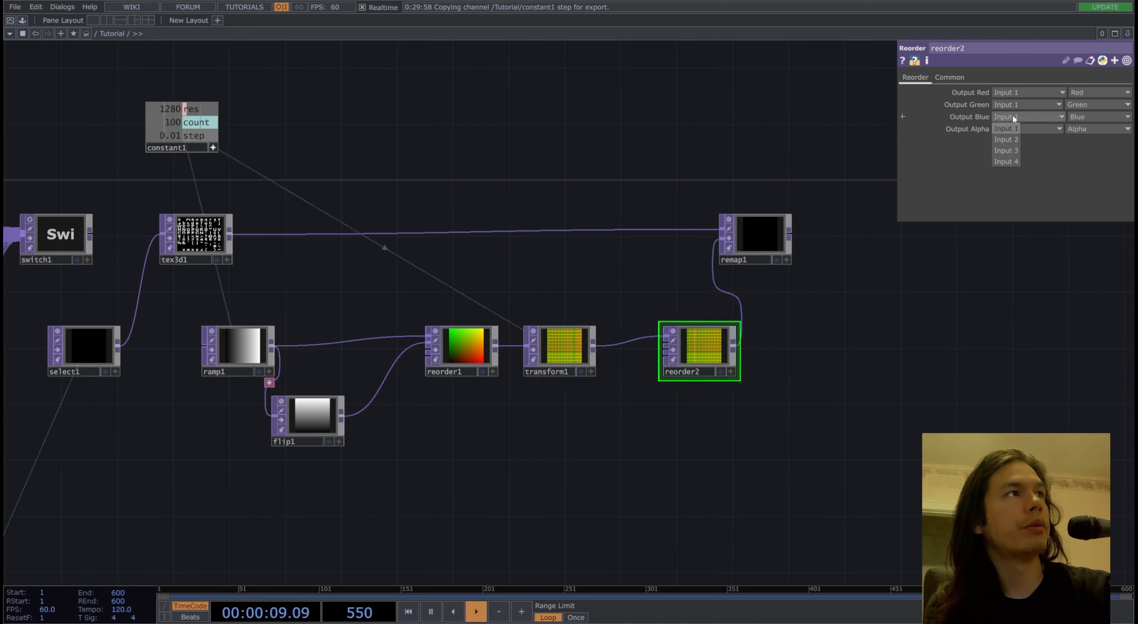
left_click(1005, 139)
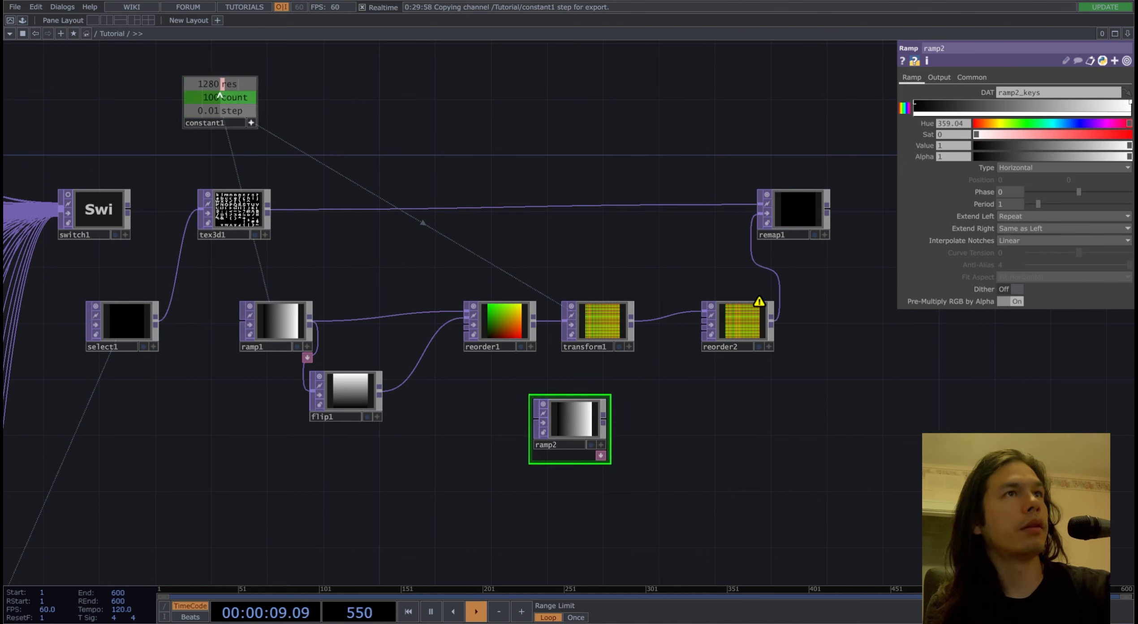
left_click(939, 77)
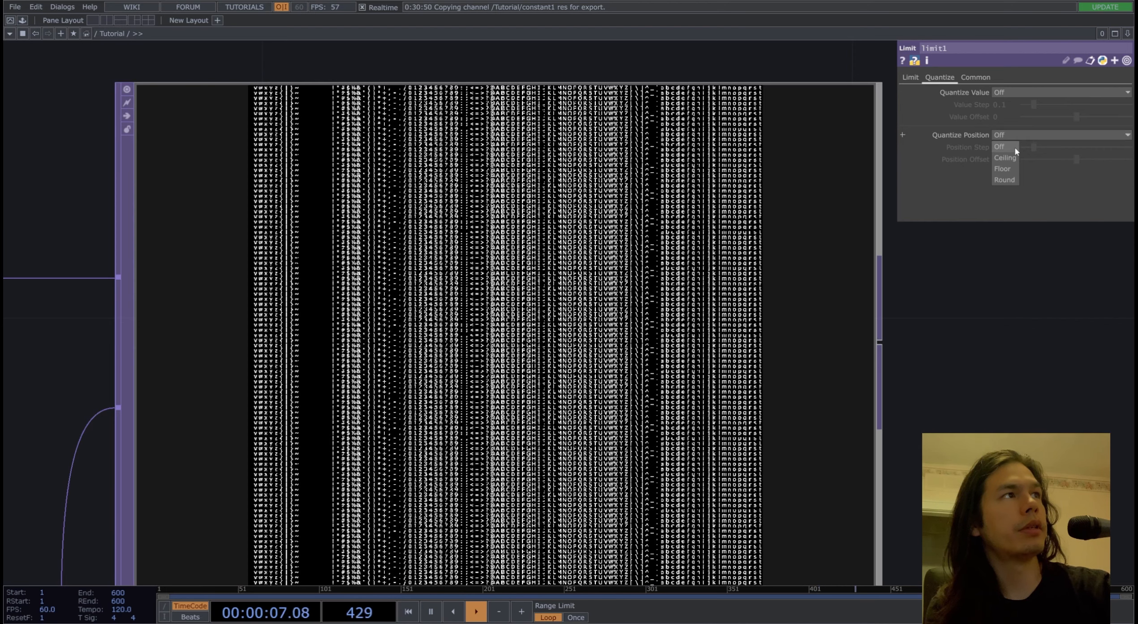
Step: Set limit1's Quantize Position to a rounding mode so ramp2 steps into discrete columns
left_click(1004, 158)
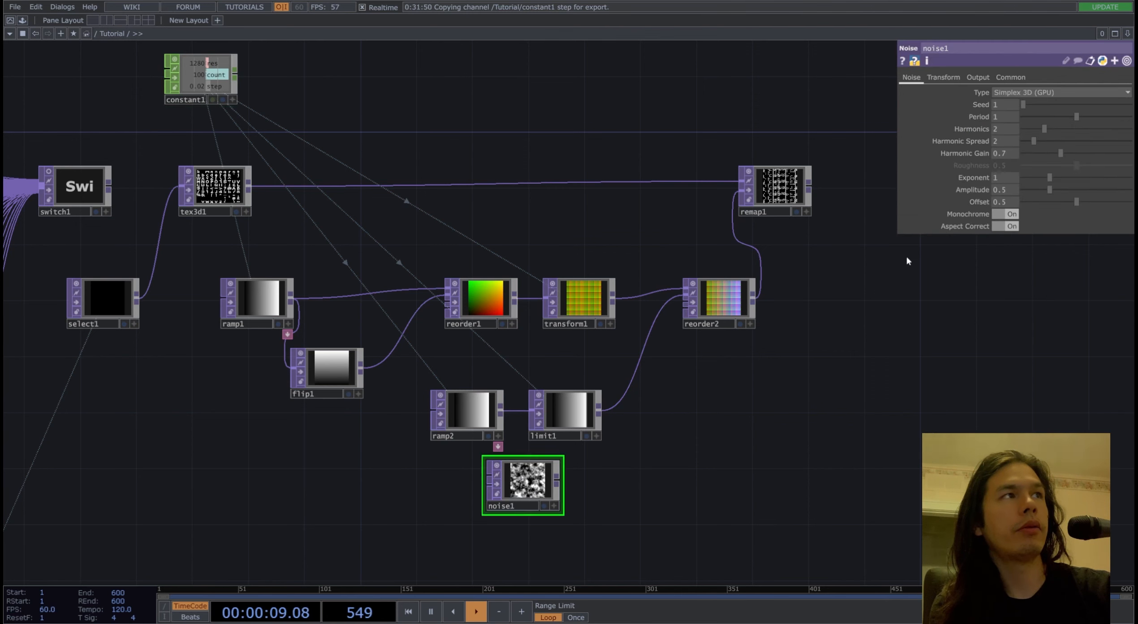
Step: Turn Monochrome off on noise1, set its resolution to 1280x1280, and wire it into limit1
left_click(1005, 215)
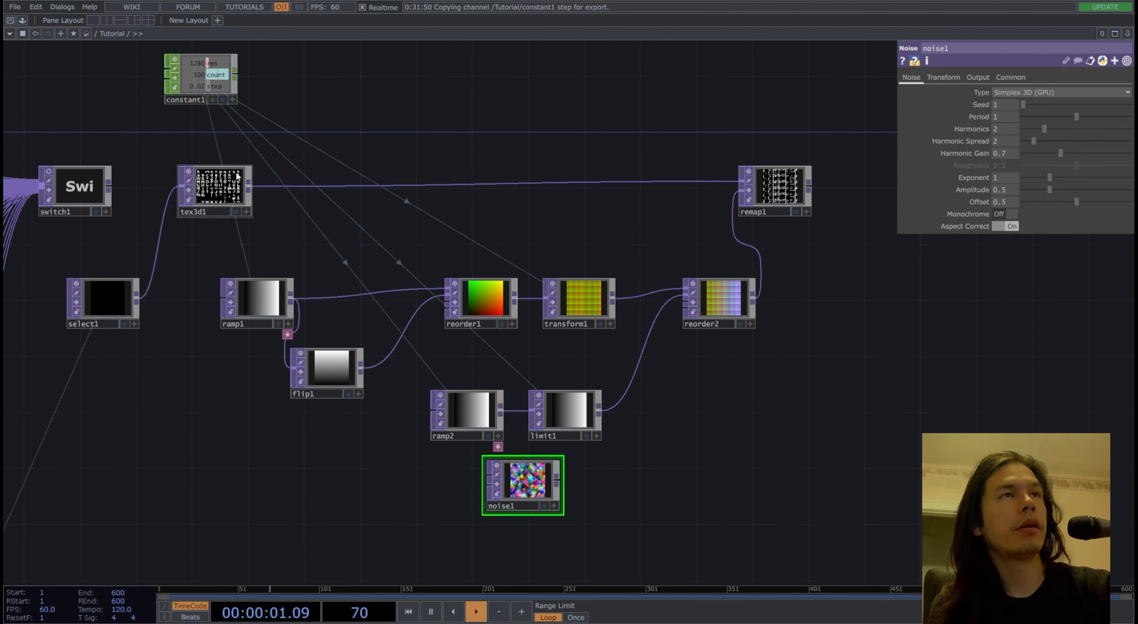
left_click(978, 77)
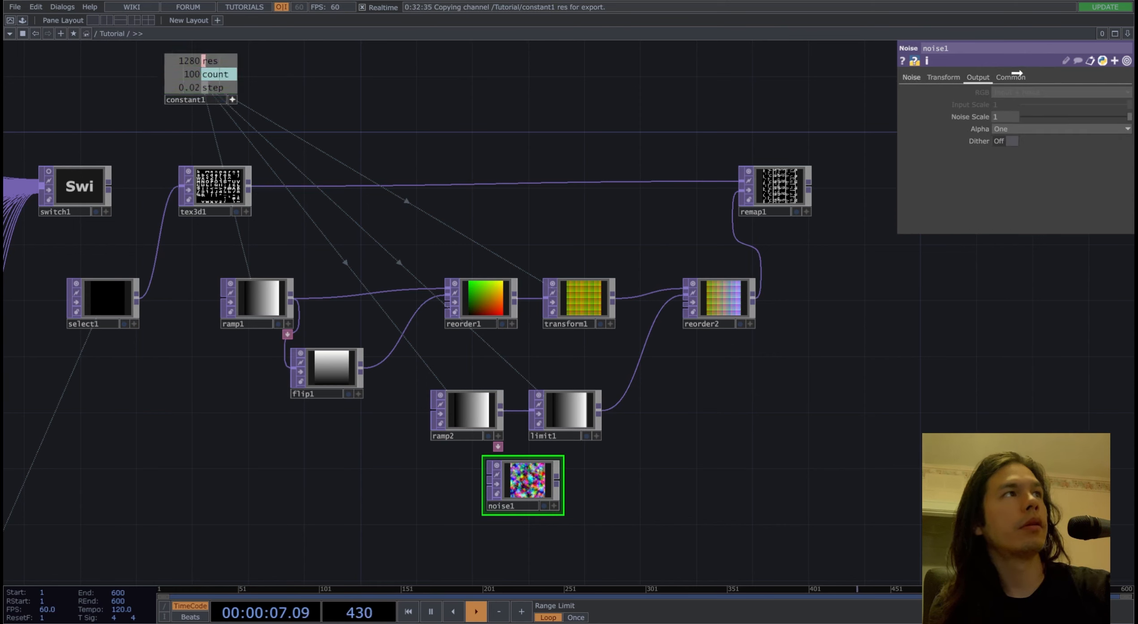
left_click(1011, 77)
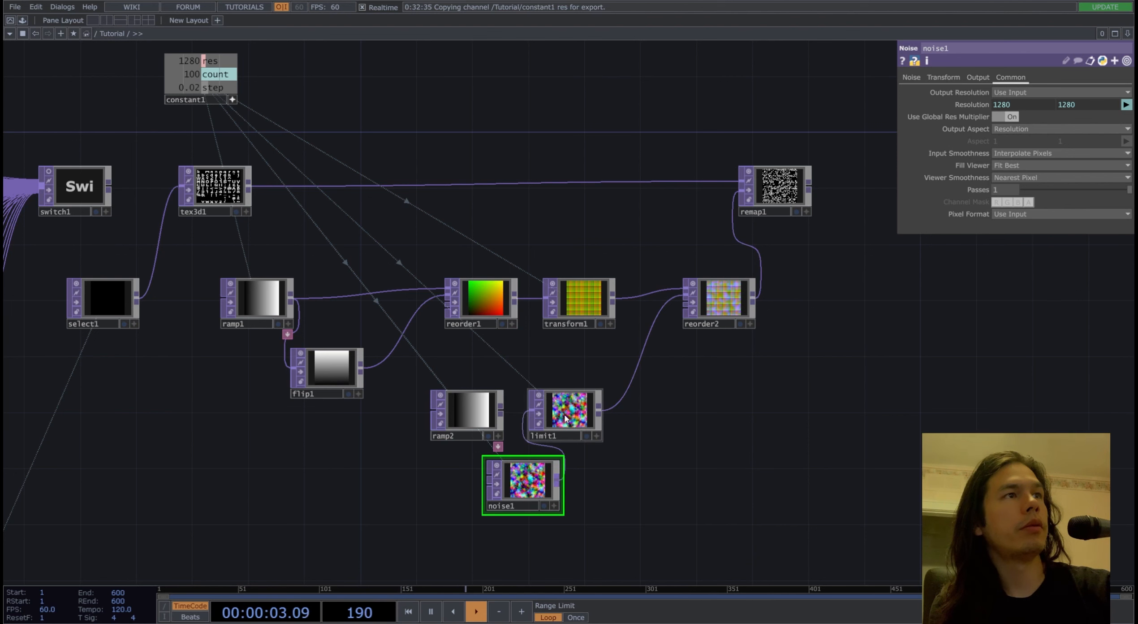
left_click_drag(563, 416, 662, 416)
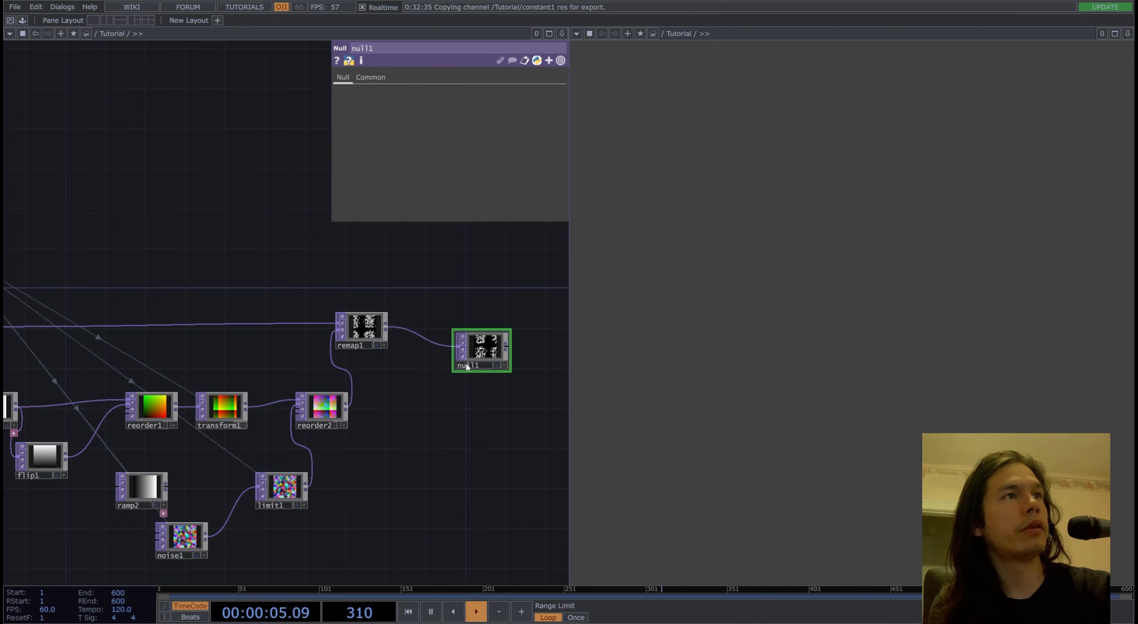
Step: Rename the Null to 'end', then retune noise1 Amplitude and Period for a chunkier pattern
type("end")
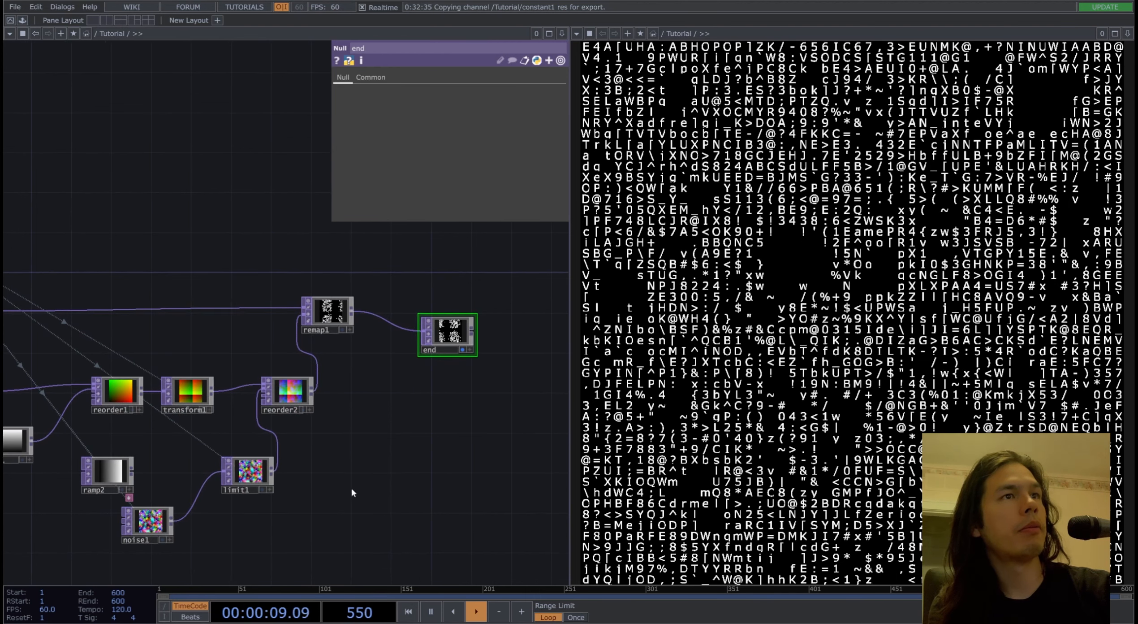
left_click(148, 525)
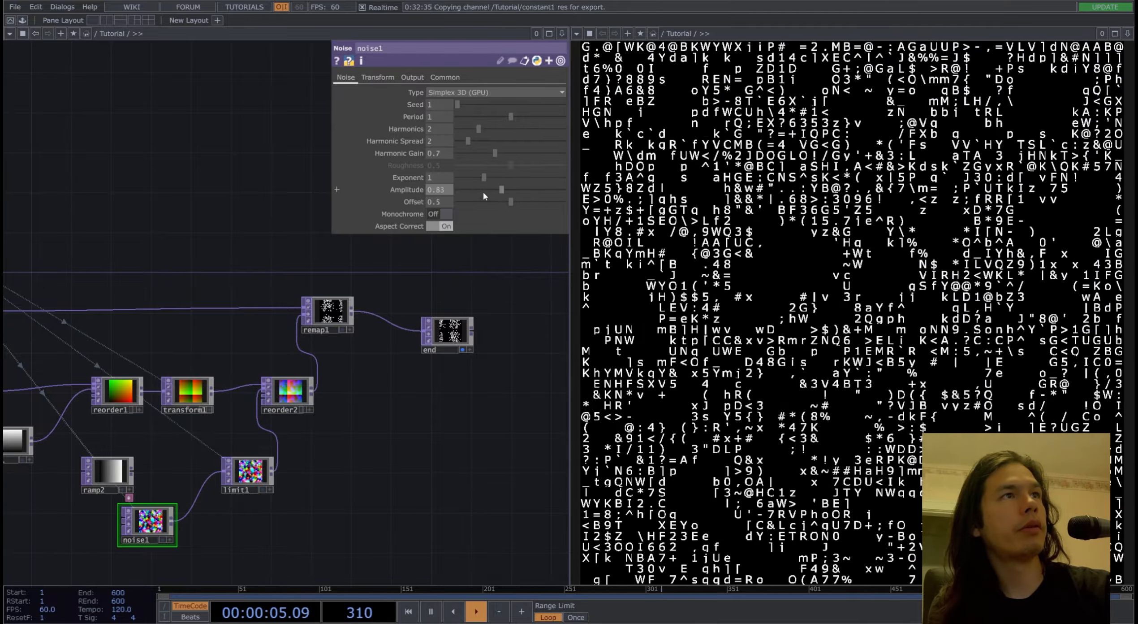
left_click_drag(485, 177, 495, 178)
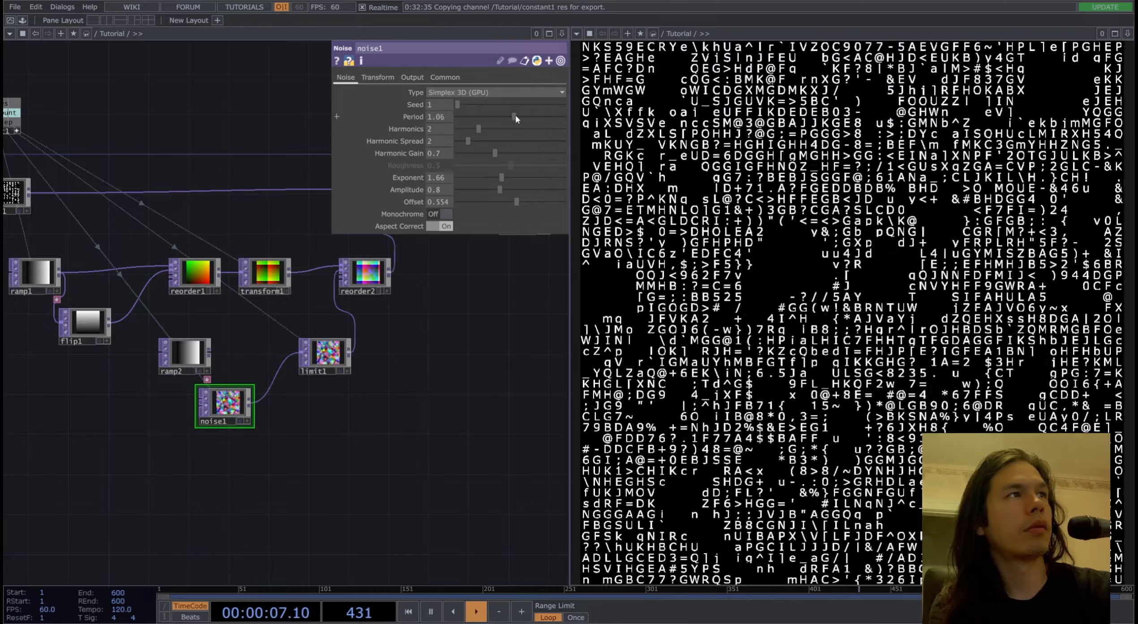
left_click(378, 77)
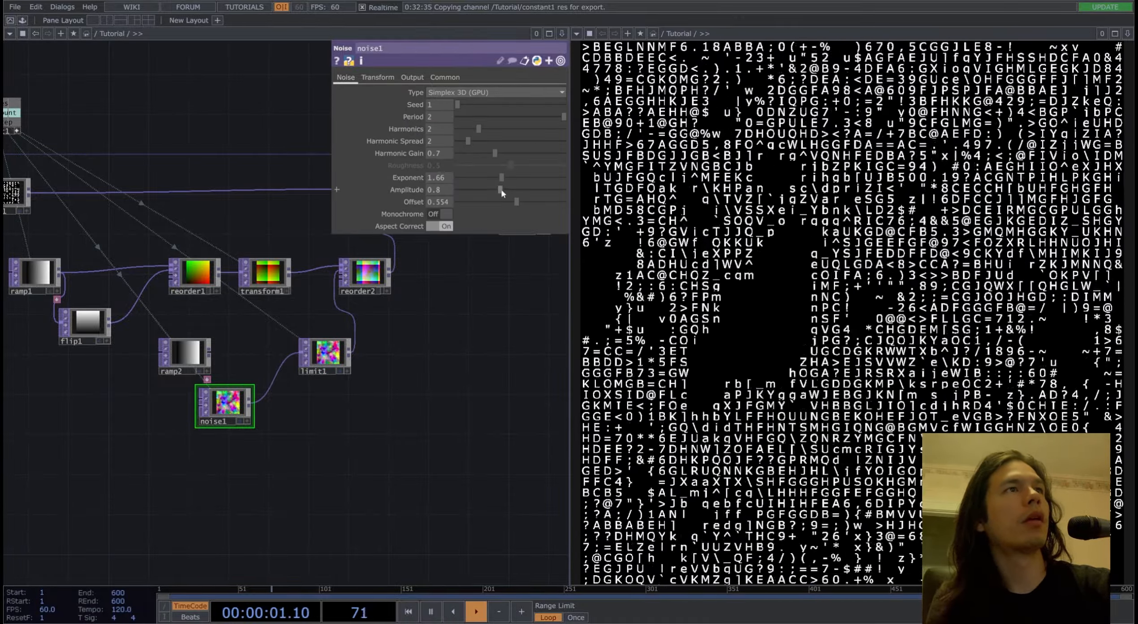
left_click_drag(501, 189, 473, 189)
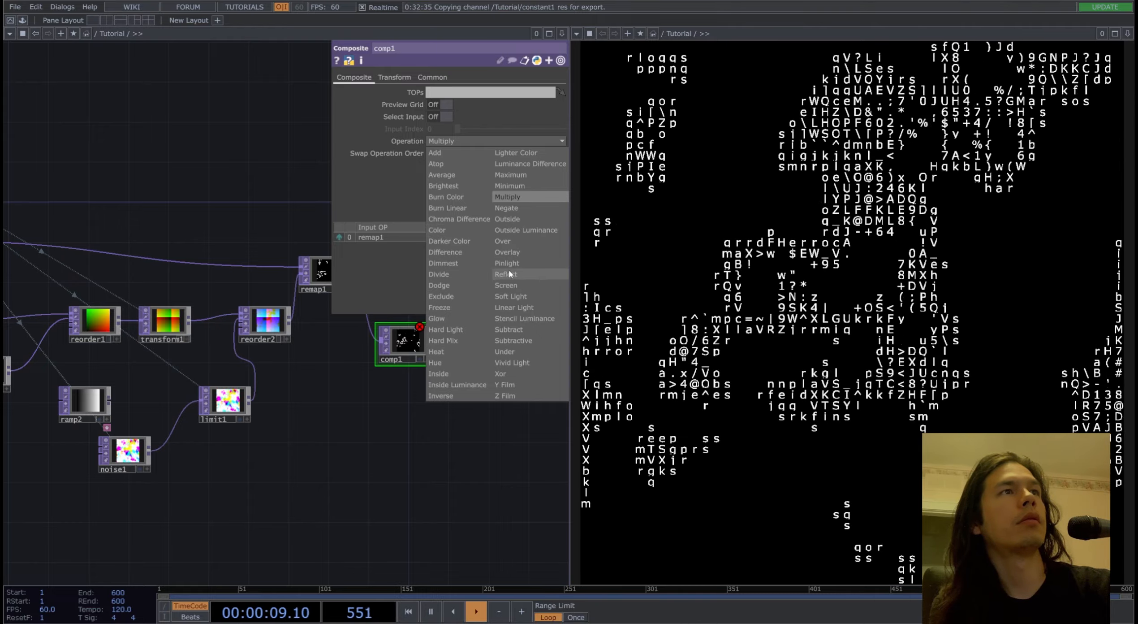
Step: Set comp1 Operation to Pinlight and lower noise1 Offset to darken the background
left_click(506, 263)
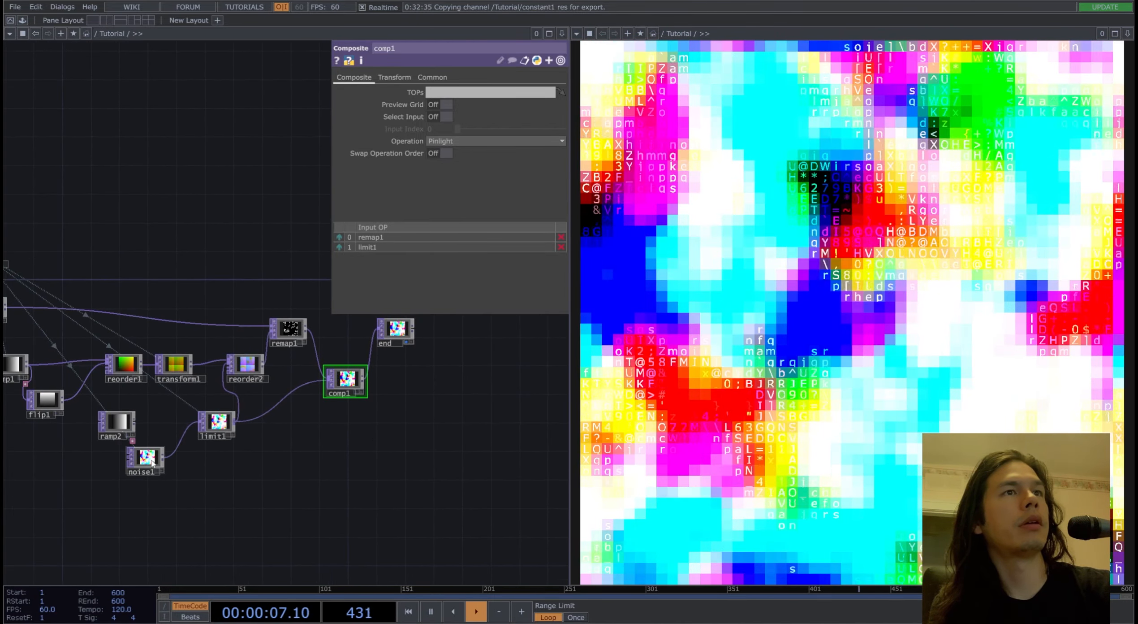
left_click(144, 461)
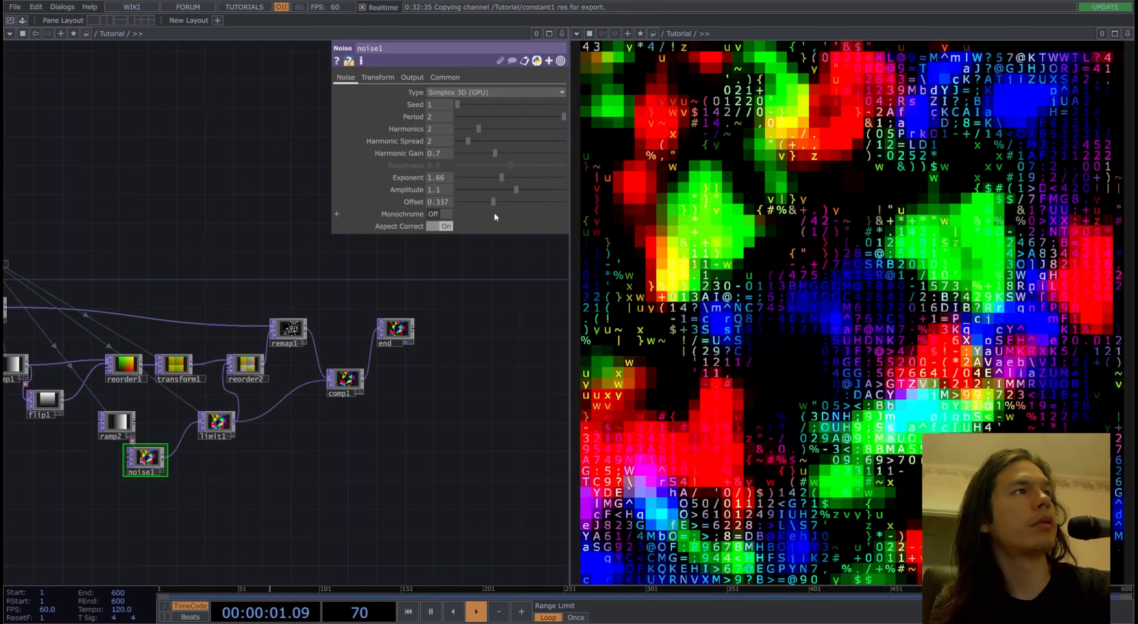
left_click_drag(516, 189, 476, 189)
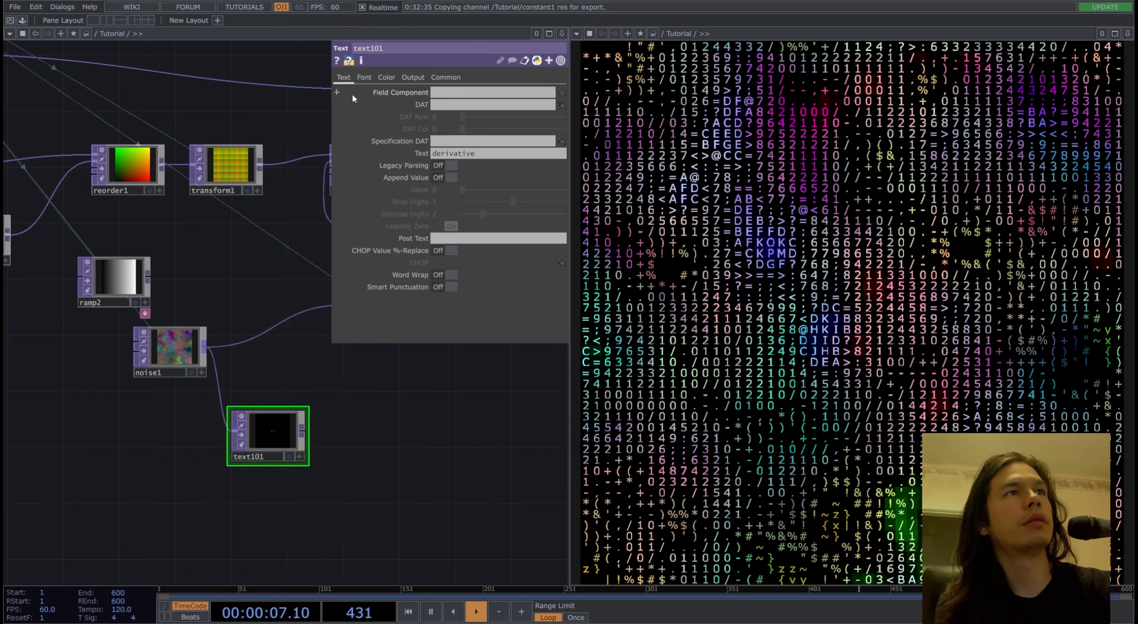
Step: Insert math1 before comp1 and raise its To Range B so plus signs fill the background
left_click(364, 77)
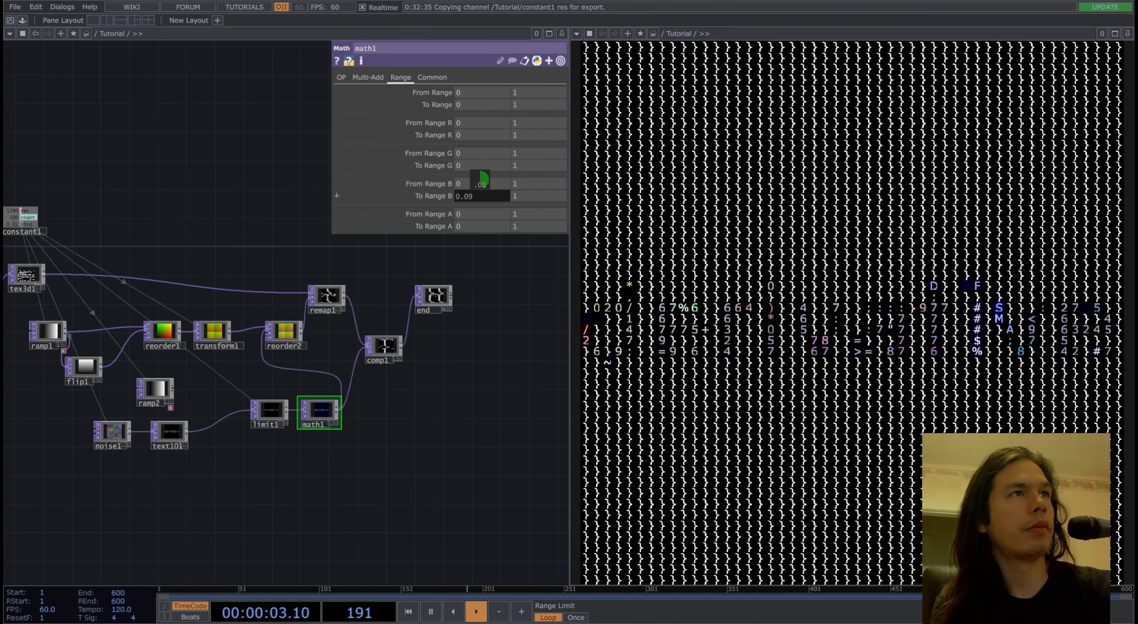
left_click_drag(476, 179, 480, 179)
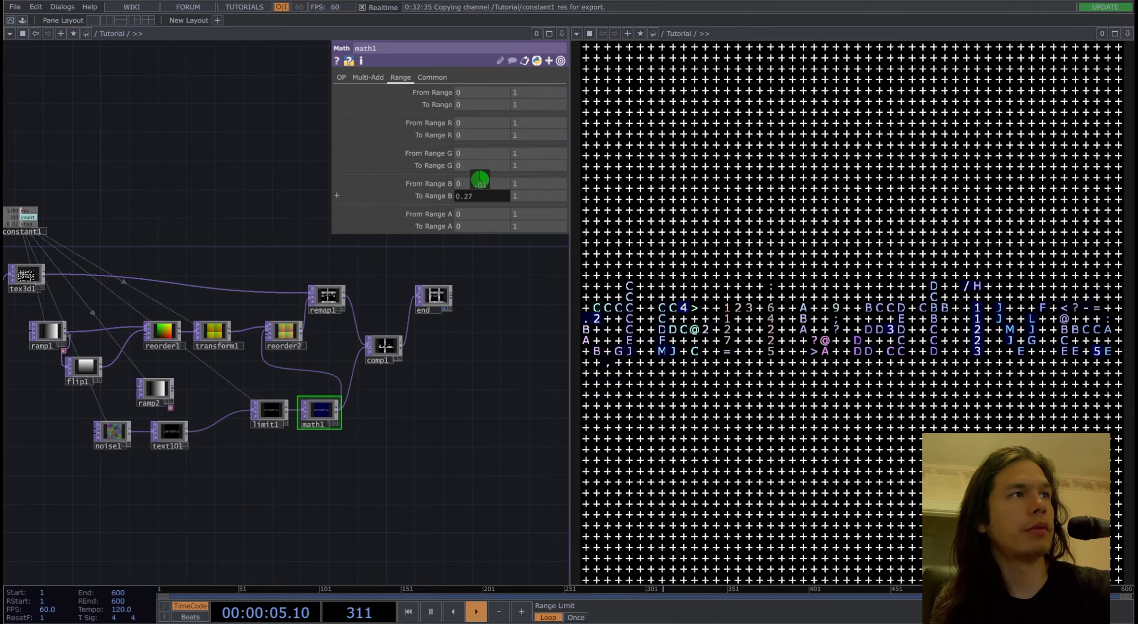